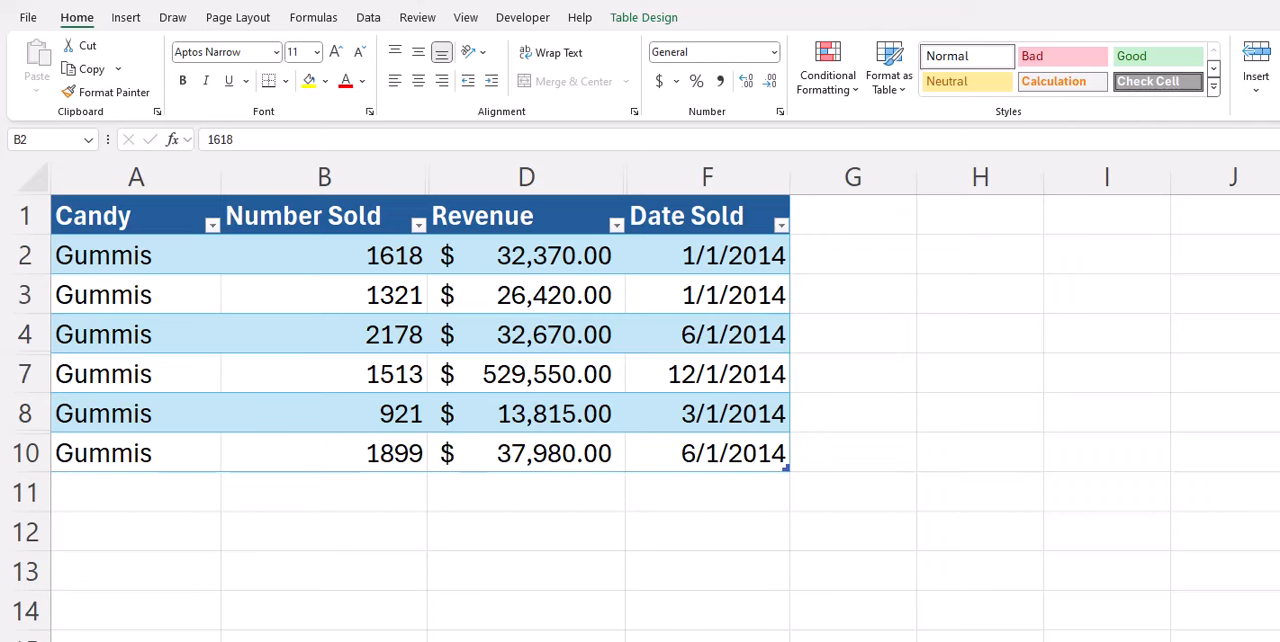
Unhide rows 5, 6, 9 and columns C (Location Sold) and E (Profit) in the candy table
{"action": "left_click", "coordinate": [103, 255]}
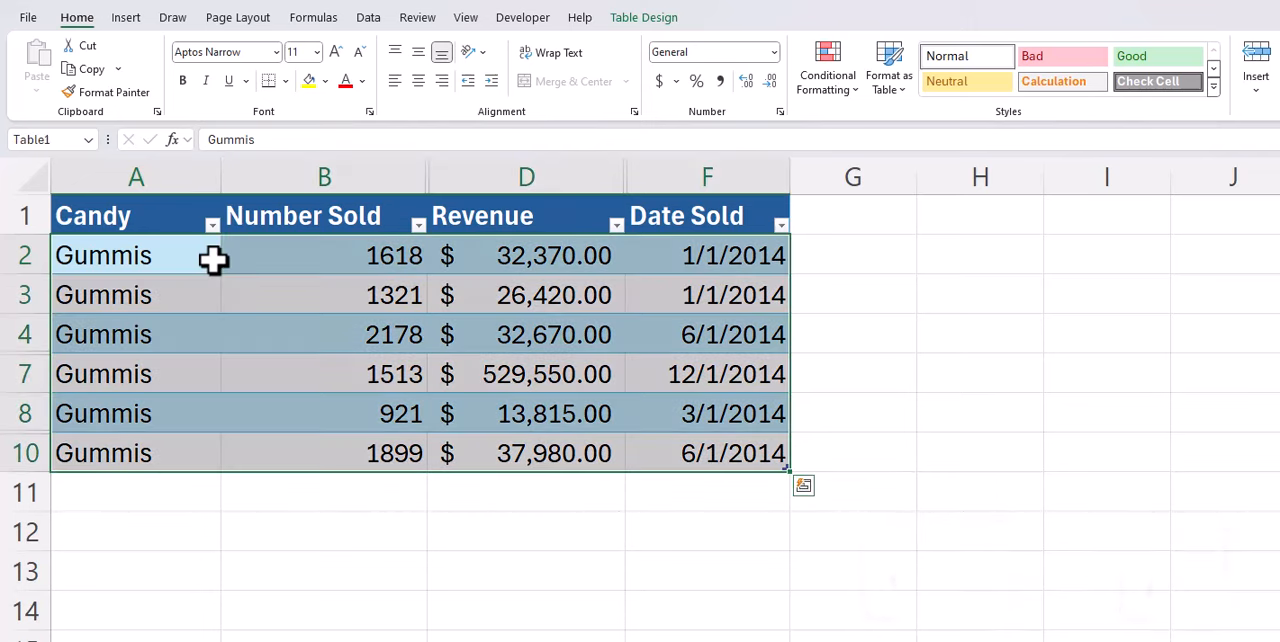
{"action": "key", "text": "Ctrl+Shift+9"}
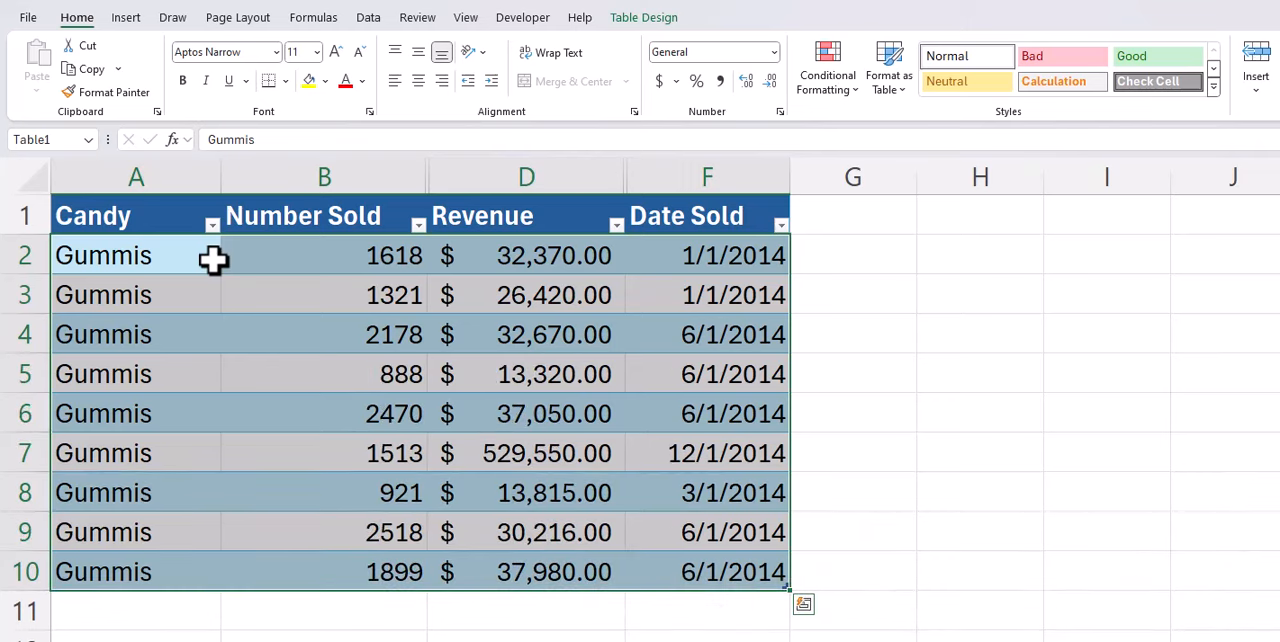
{"action": "key", "text": "Ctrl+Shift+0"}
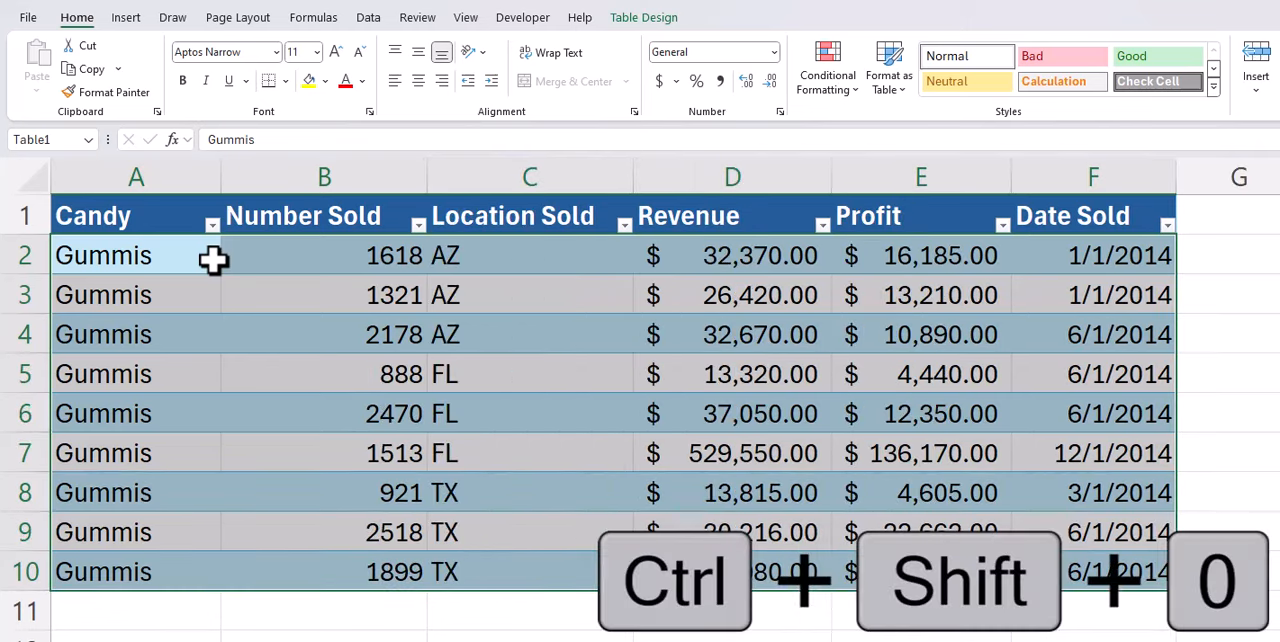